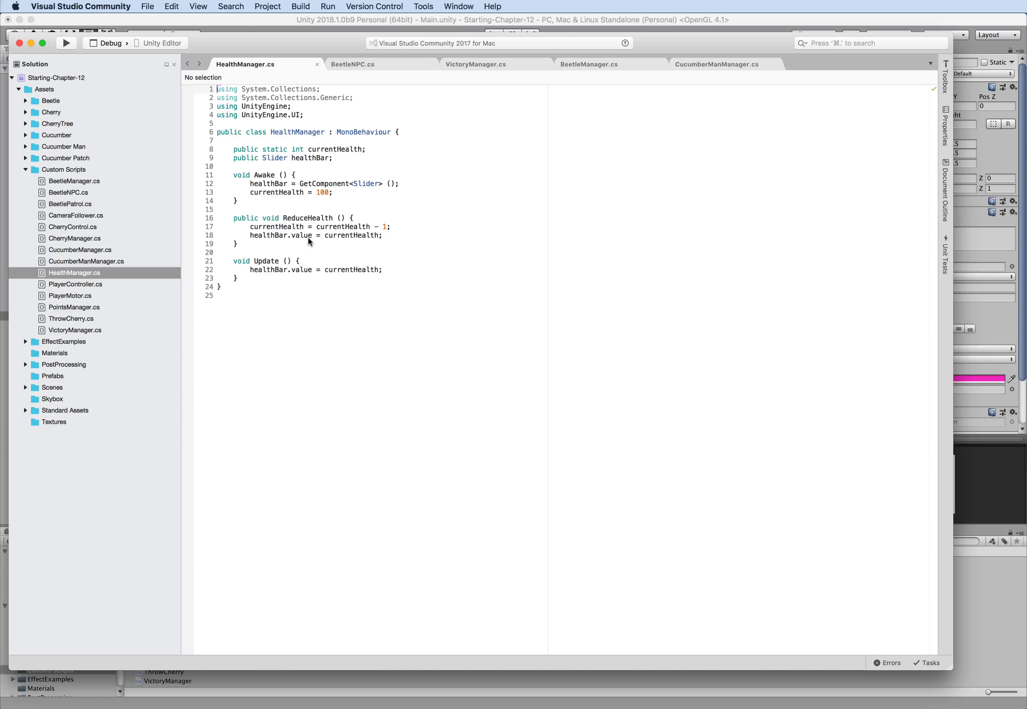
{"action": "mouse_move", "coordinate": [275, 276]}
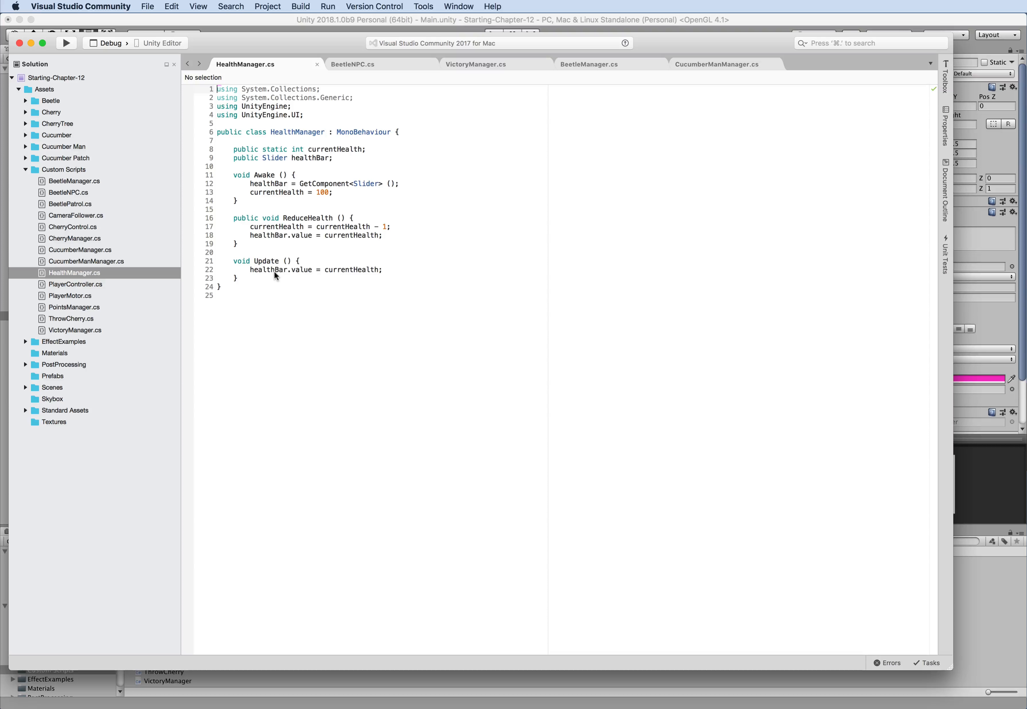
{"action": "mouse_move", "coordinate": [295, 283]}
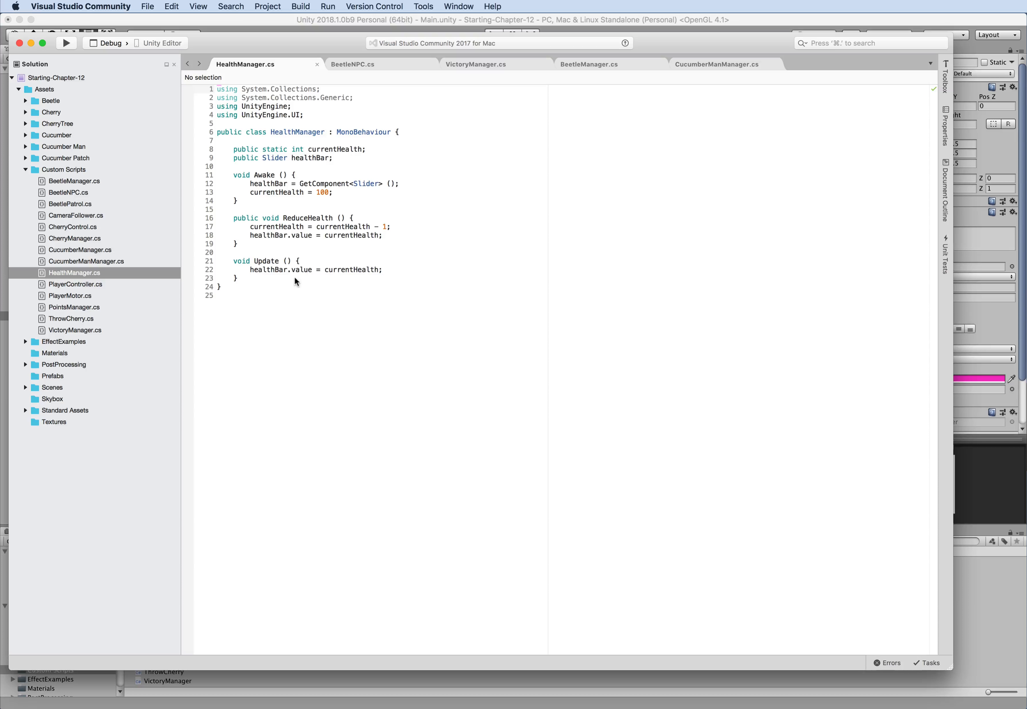
{"action": "mouse_move", "coordinate": [286, 285]}
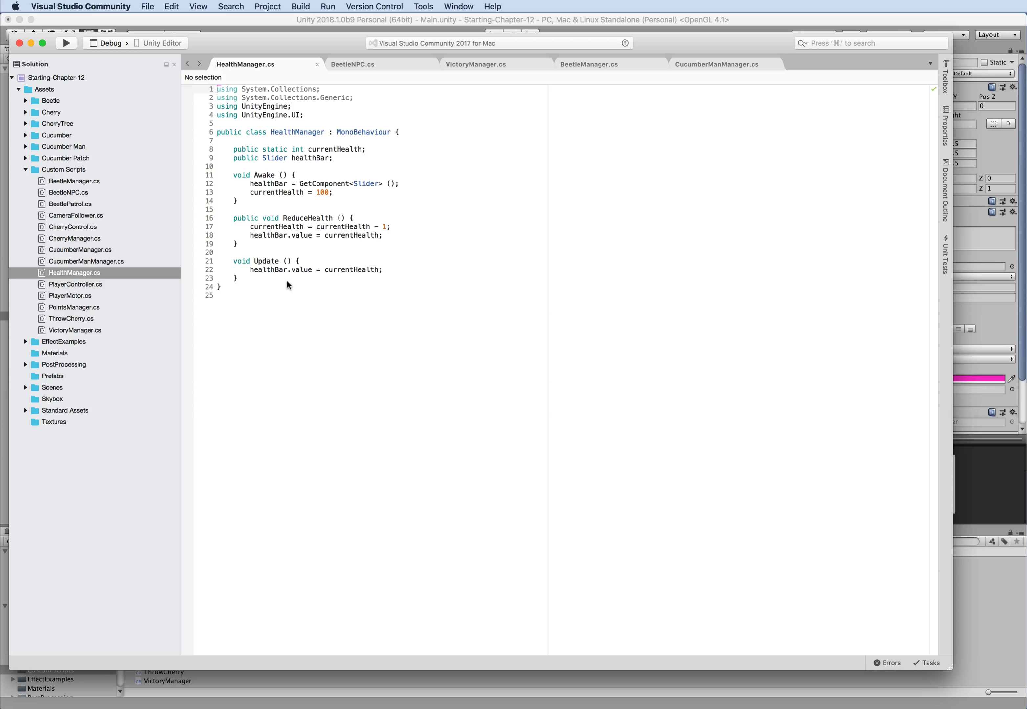
Bring up the BeetleNPC.cs script in the editor.
{"action": "left_click", "coordinate": [353, 64]}
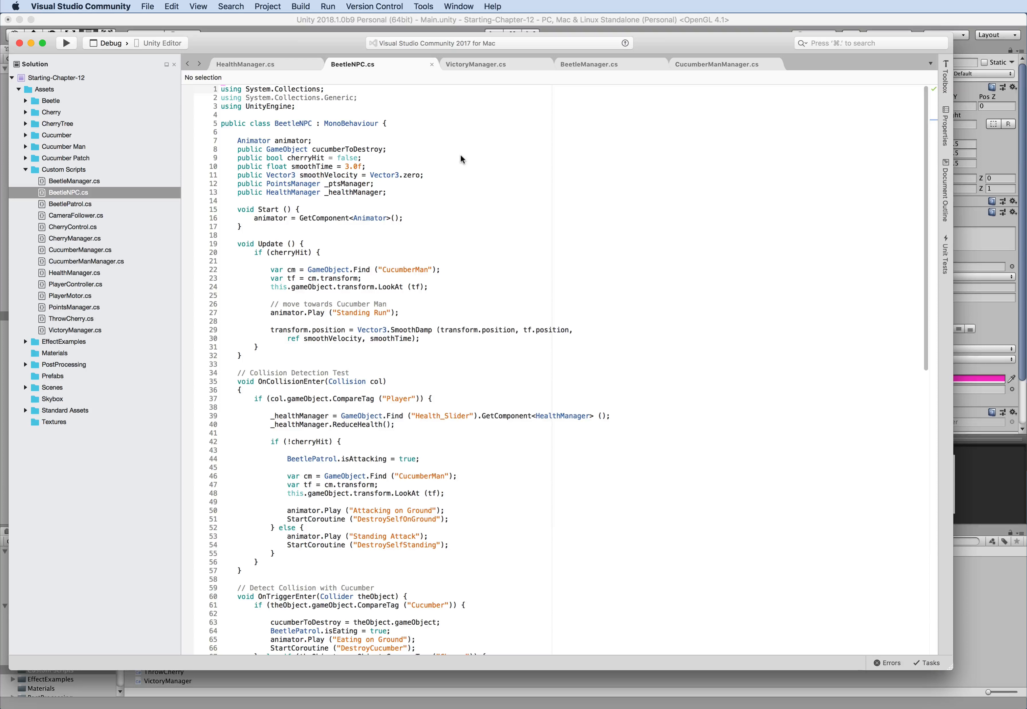
{"action": "mouse_move", "coordinate": [423, 237]}
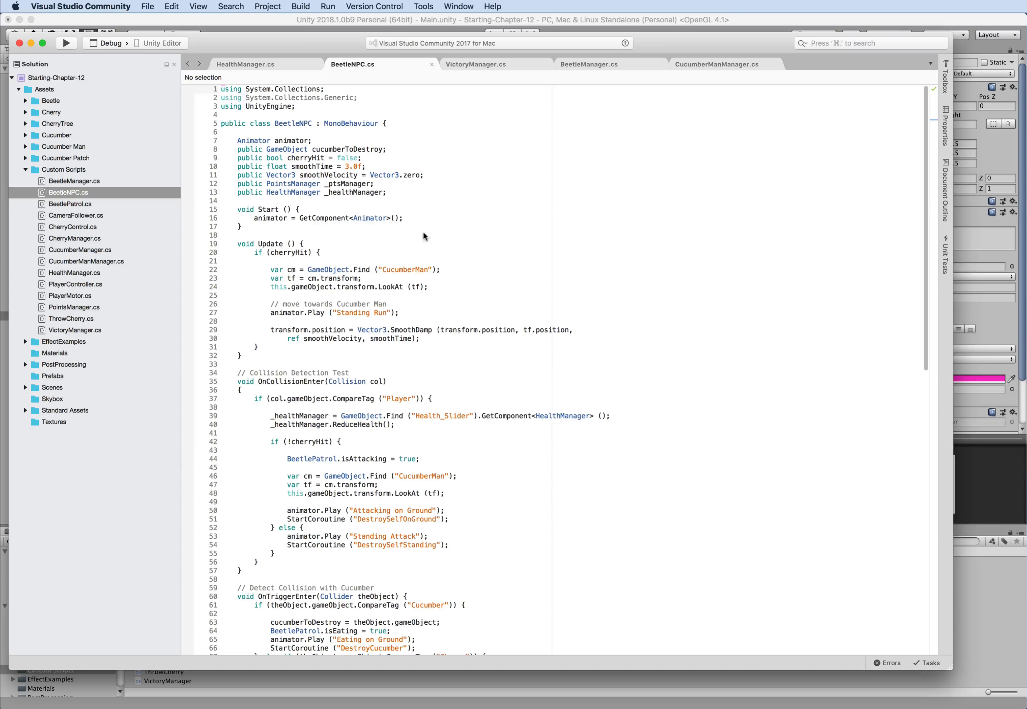
{"action": "mouse_move", "coordinate": [281, 256]}
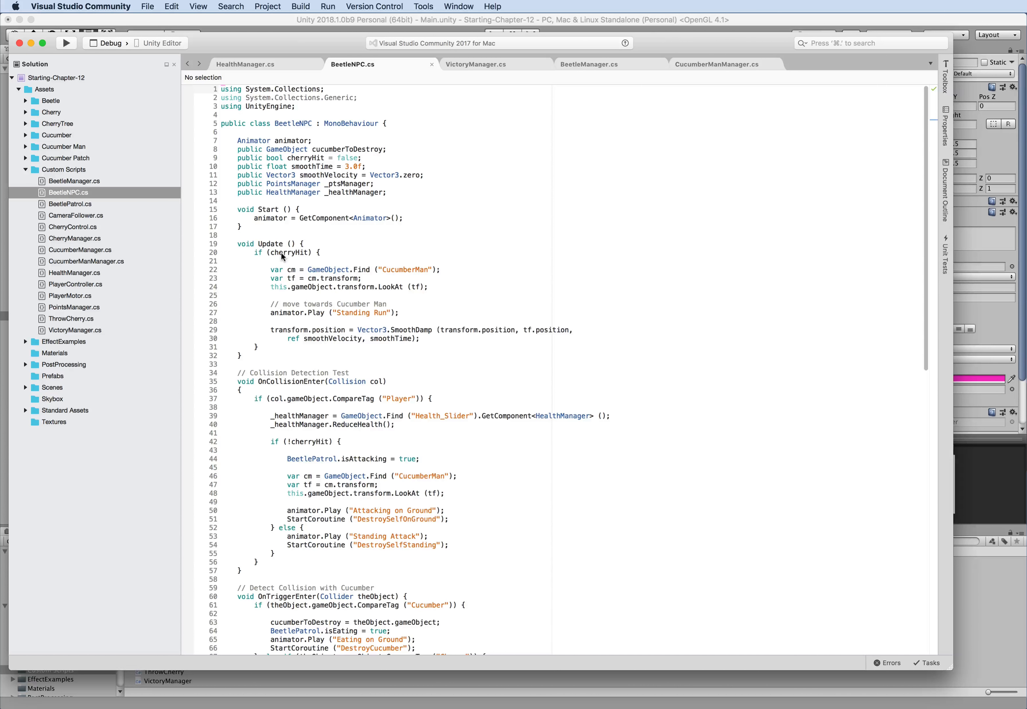
Highlight the ReduceHealth call in OnCollisionEnter, then show the VictoryManager.cs script.
{"action": "scroll", "scroll_direction": "down", "scroll_amount": 3}
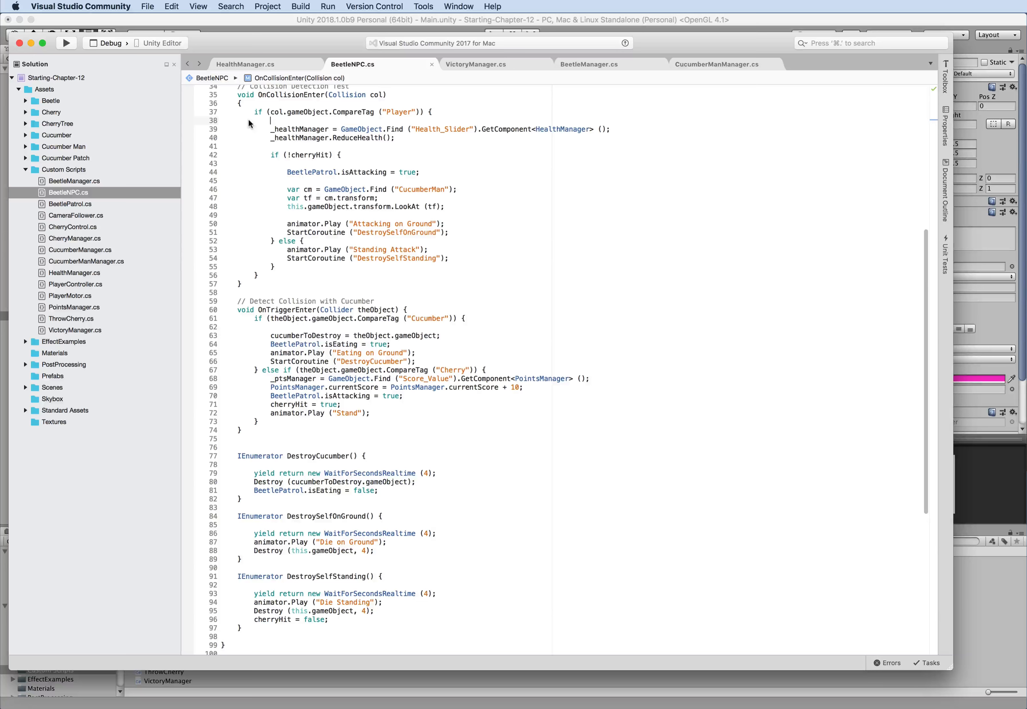
{"action": "double_click", "coordinate": [268, 95]}
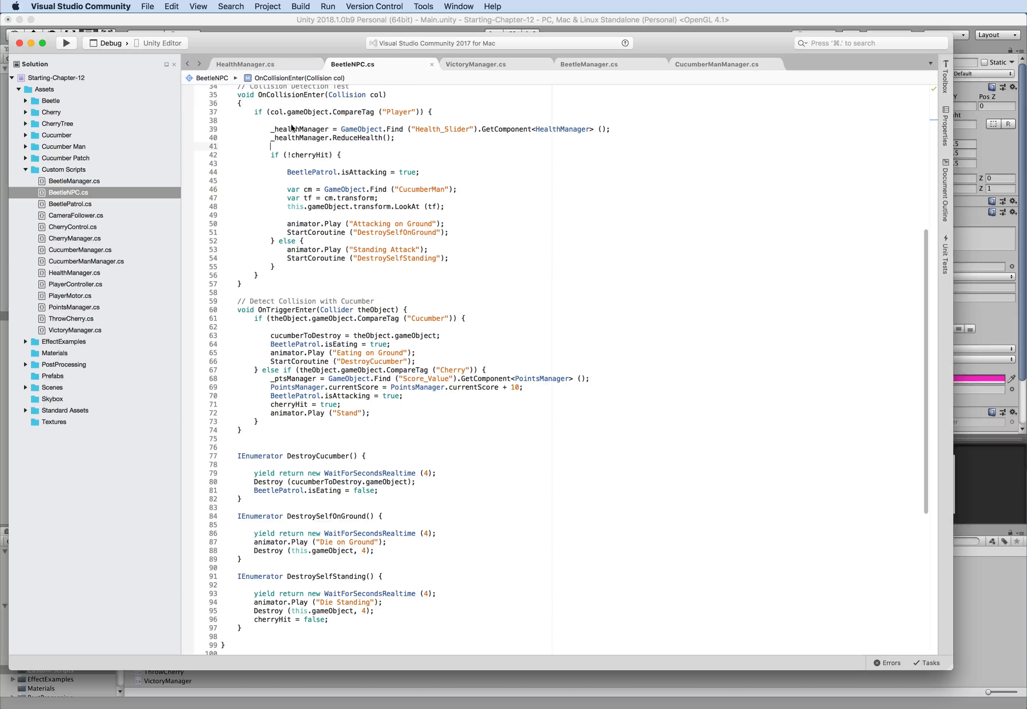
{"action": "mouse_move", "coordinate": [425, 141]}
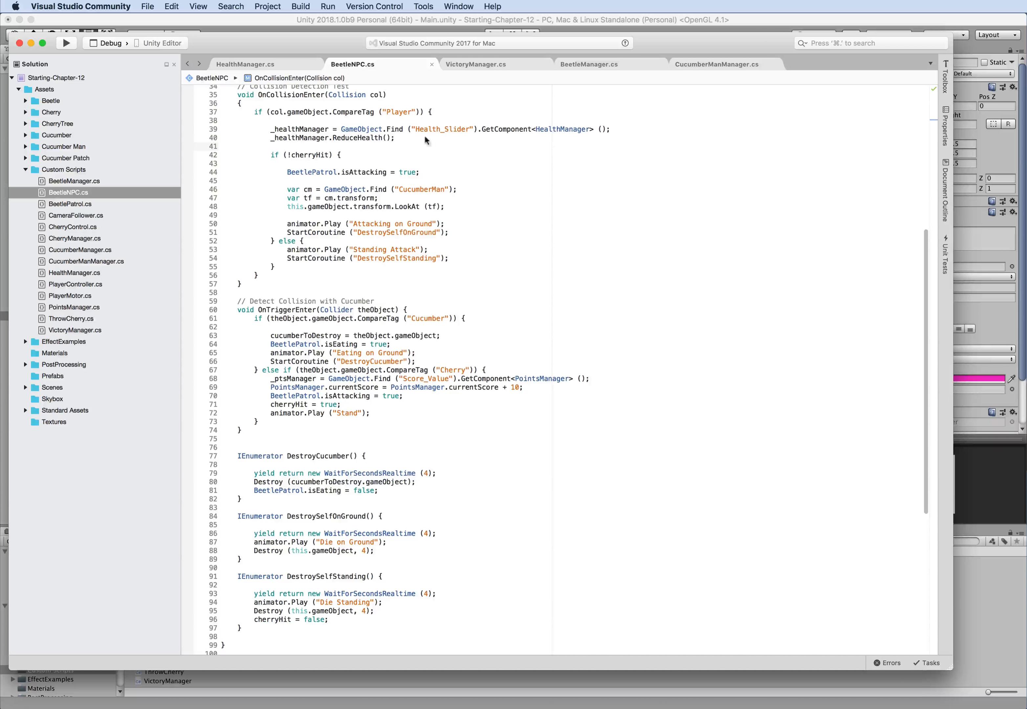
{"action": "double_click", "coordinate": [367, 137]}
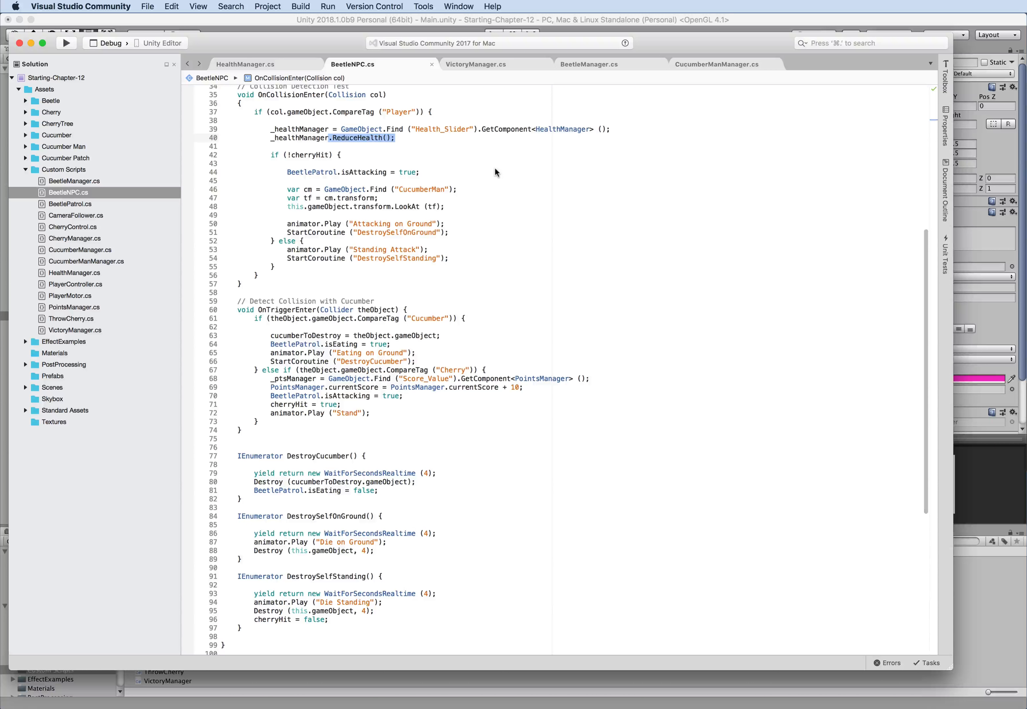
{"action": "left_click", "coordinate": [475, 63]}
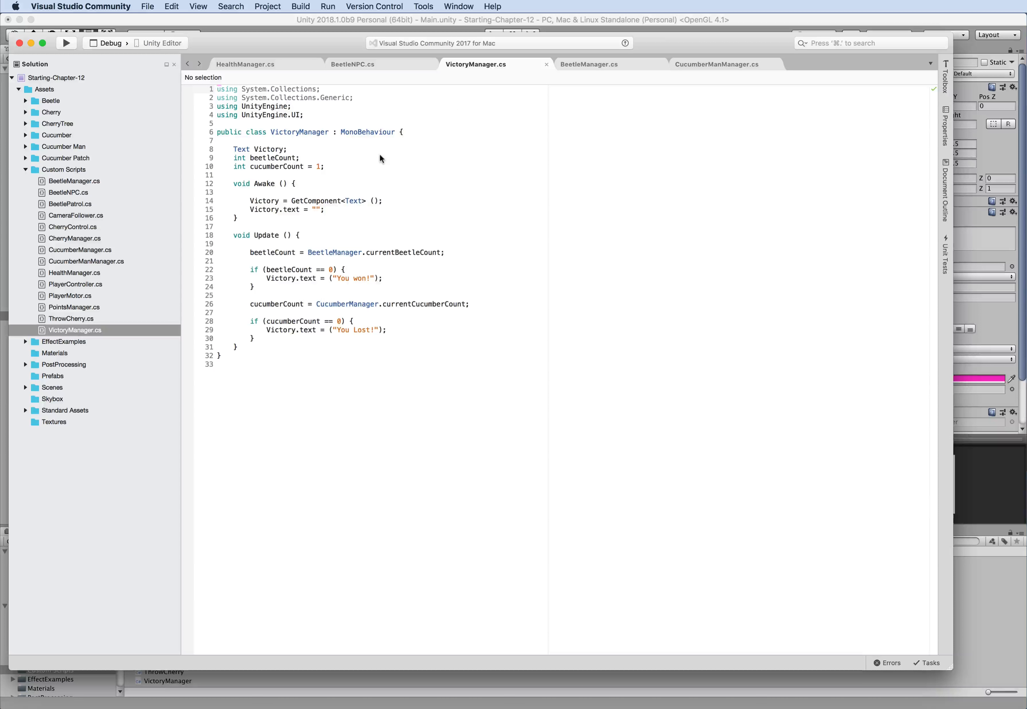
{"action": "mouse_move", "coordinate": [270, 216]}
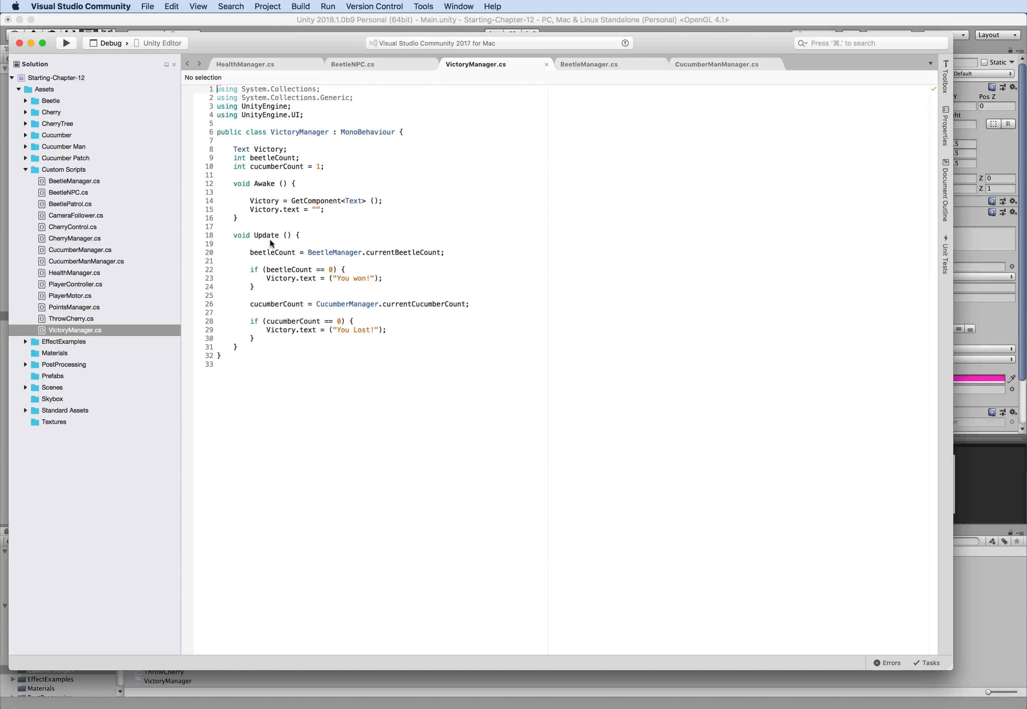
Show the BeetleManager.cs script that counts objects tagged Beetle.
{"action": "left_click", "coordinate": [589, 63]}
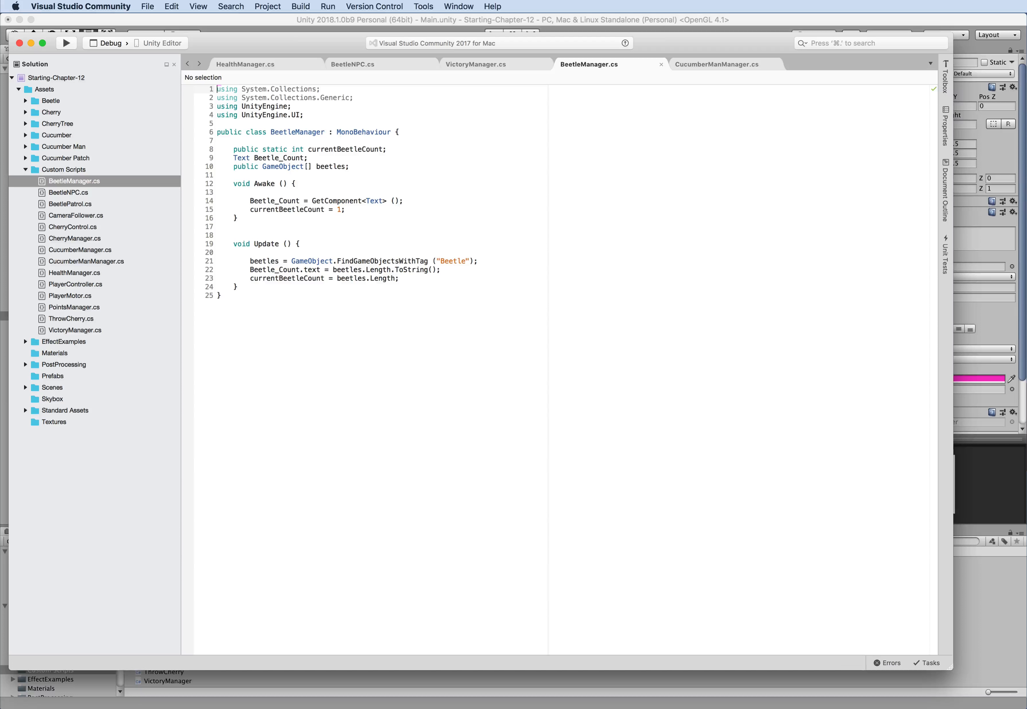
{"action": "mouse_move", "coordinate": [365, 263]}
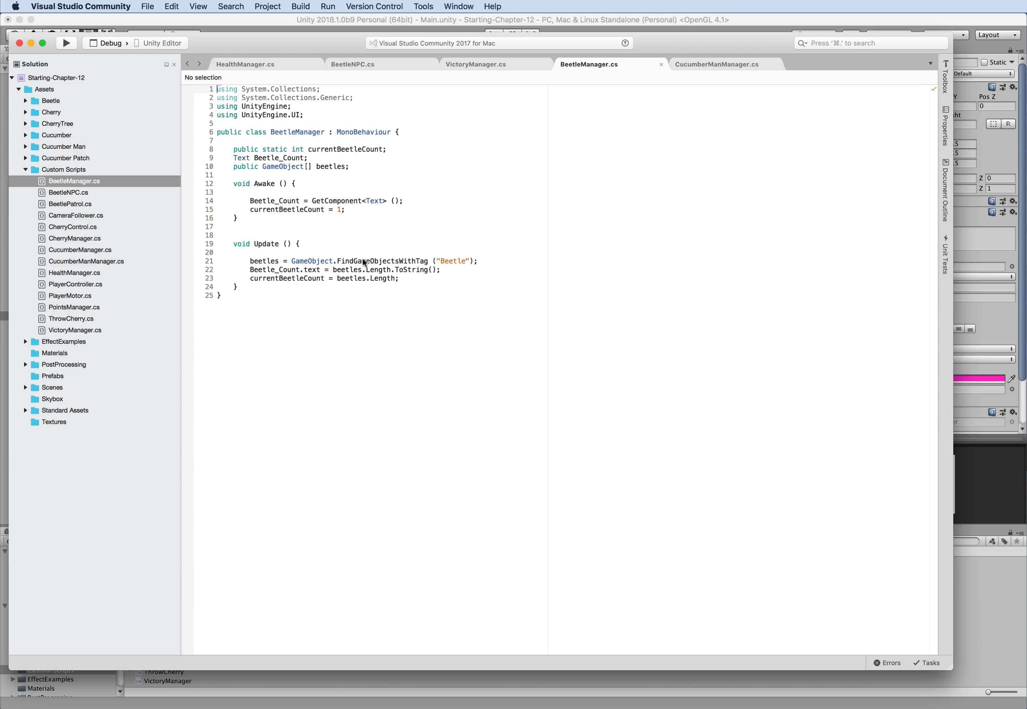
{"action": "mouse_move", "coordinate": [273, 205]}
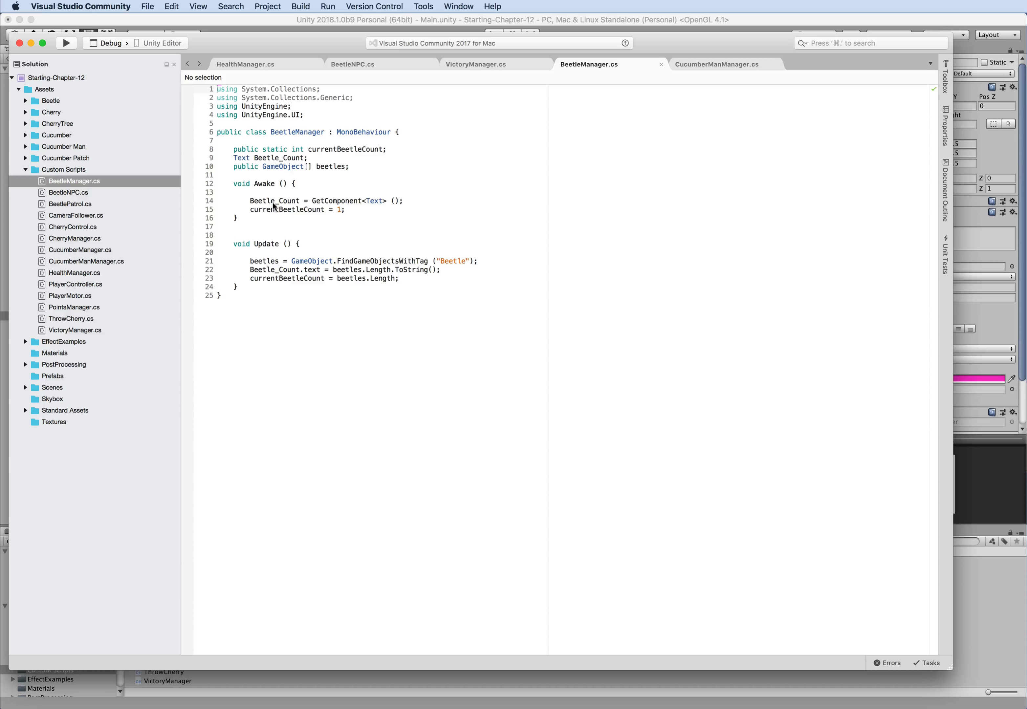
{"action": "mouse_move", "coordinate": [466, 302]}
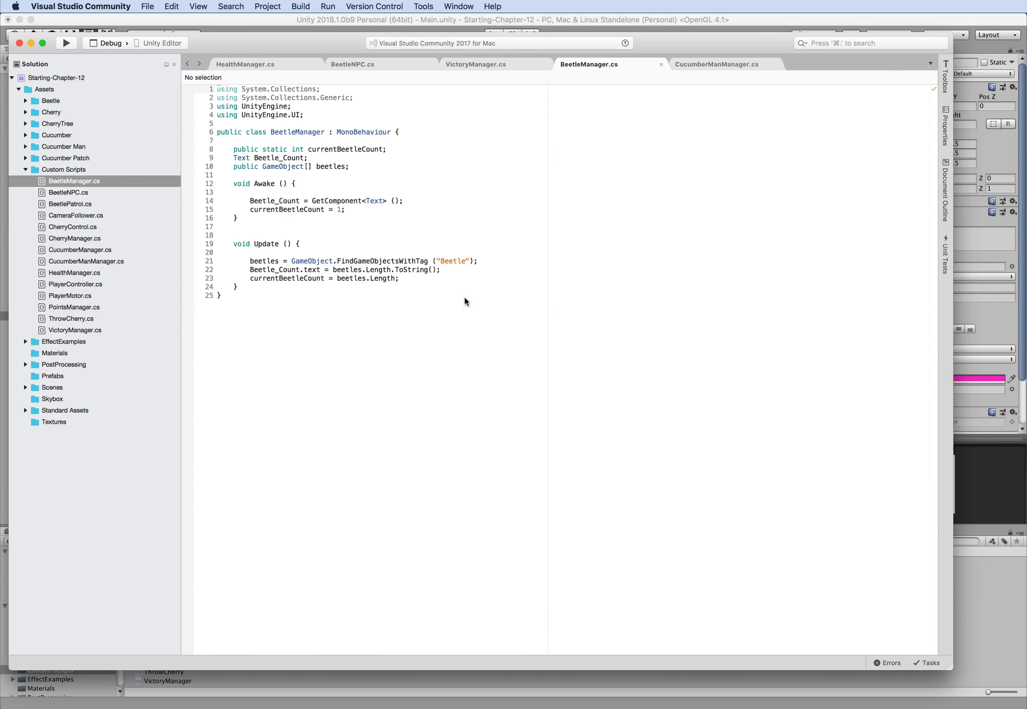
{"action": "mouse_move", "coordinate": [455, 304]}
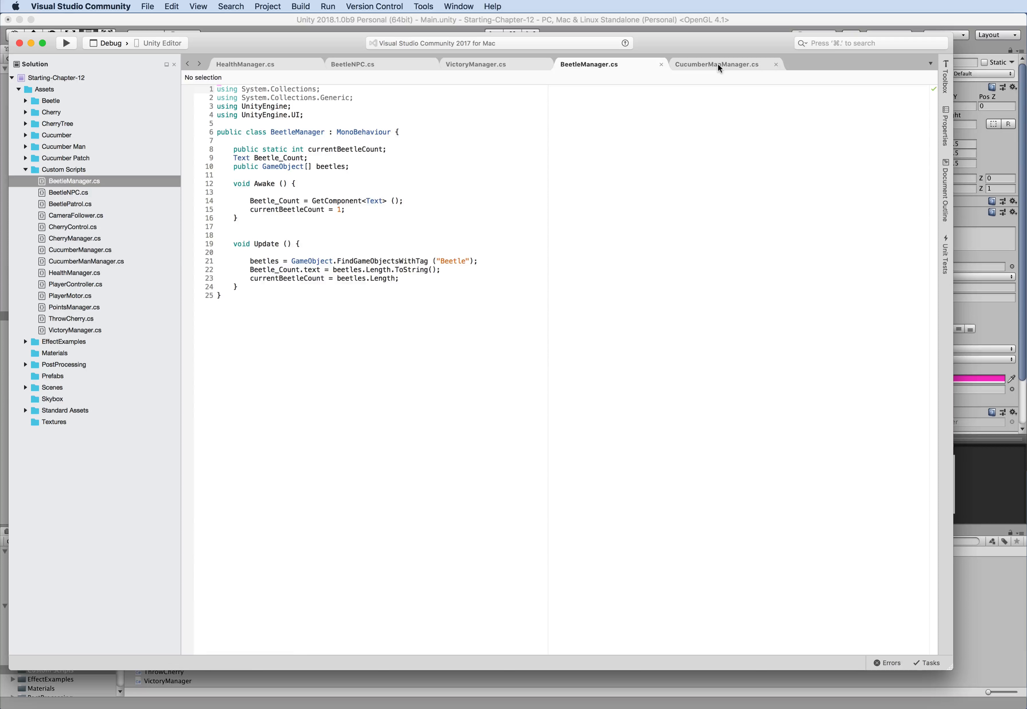
Show CucumberManManager.cs and select the lives-check lines before the respawn coroutine.
{"action": "left_click", "coordinate": [717, 64]}
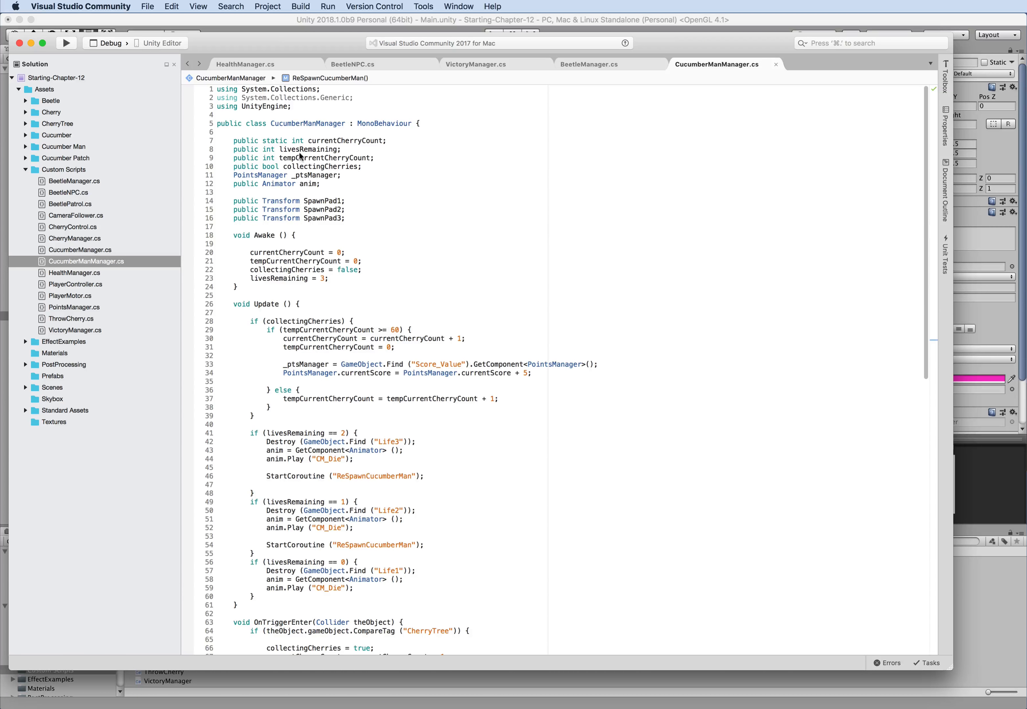
{"action": "mouse_move", "coordinate": [419, 269]}
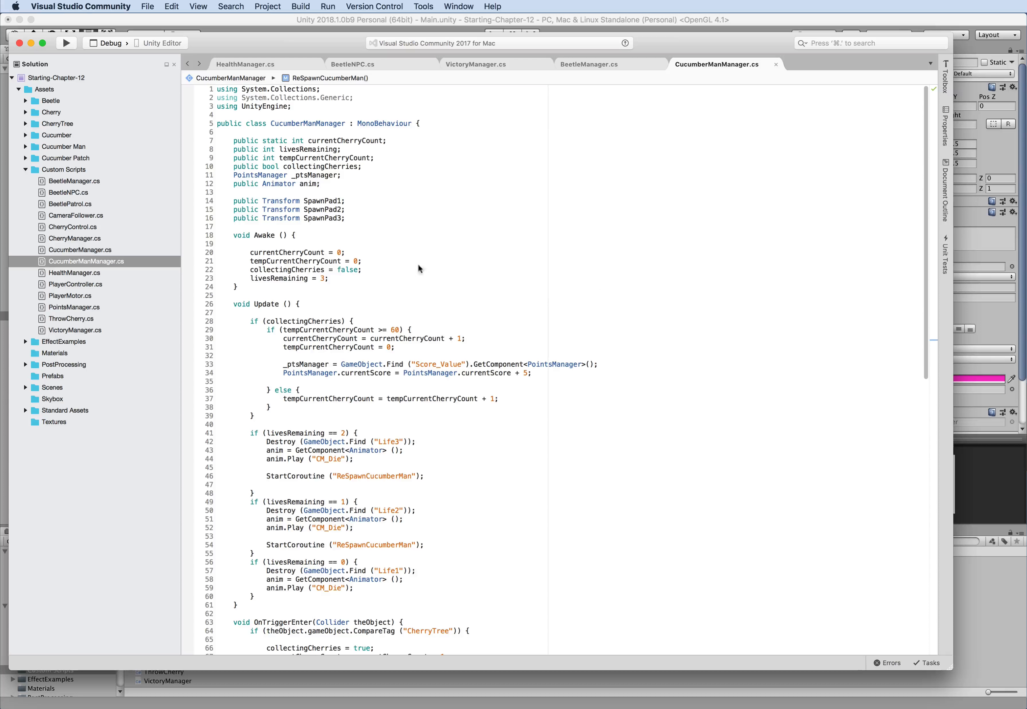
{"action": "left_click_drag", "start_coordinate": [248, 201], "coordinate": [344, 218]}
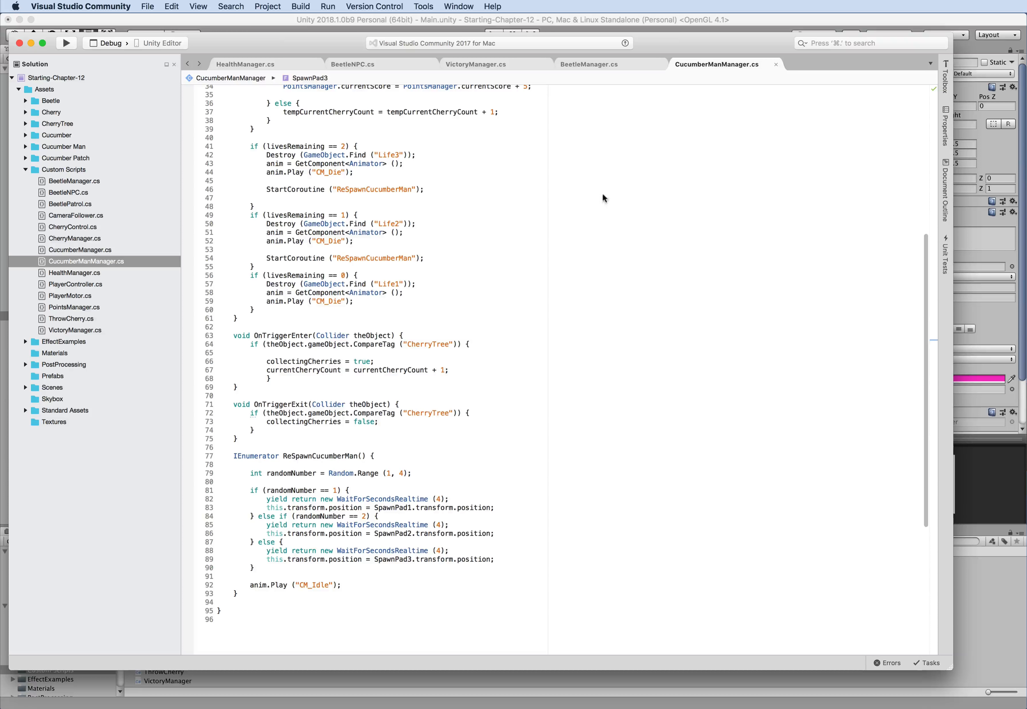
{"action": "mouse_move", "coordinate": [261, 151]}
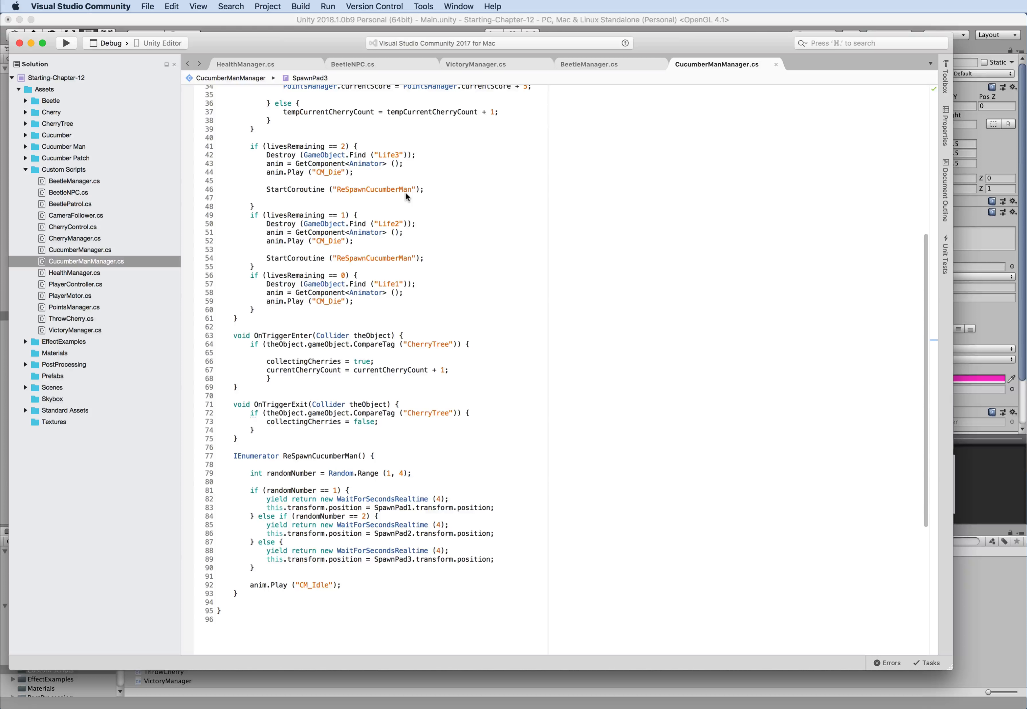
{"action": "mouse_move", "coordinate": [285, 245]}
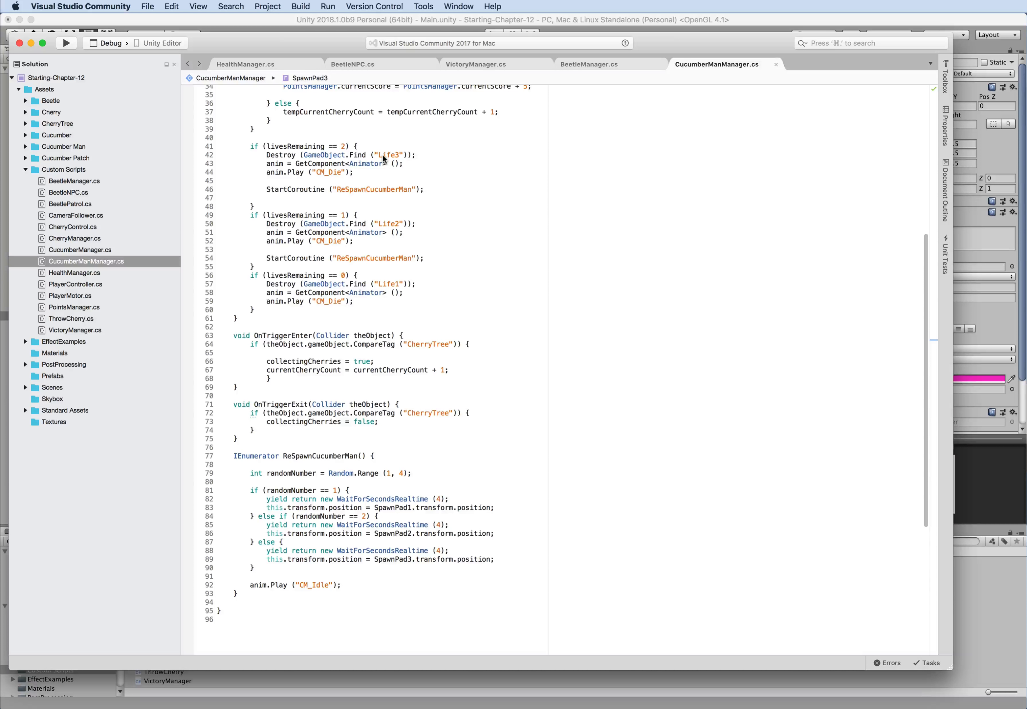
{"action": "mouse_move", "coordinate": [393, 224]}
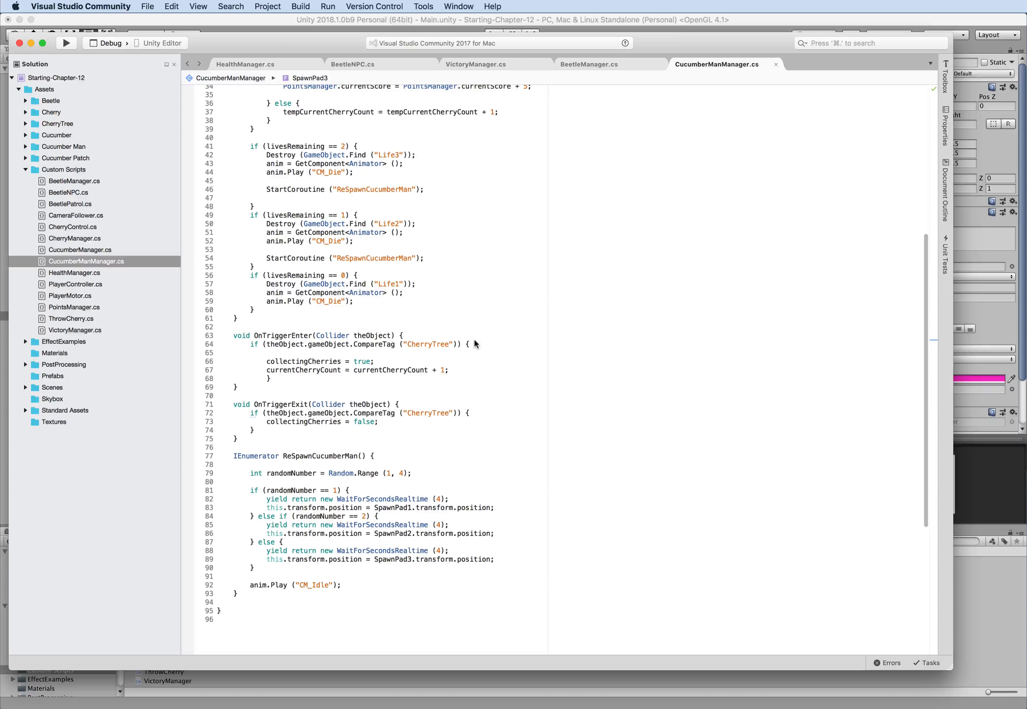
{"action": "mouse_move", "coordinate": [493, 386]}
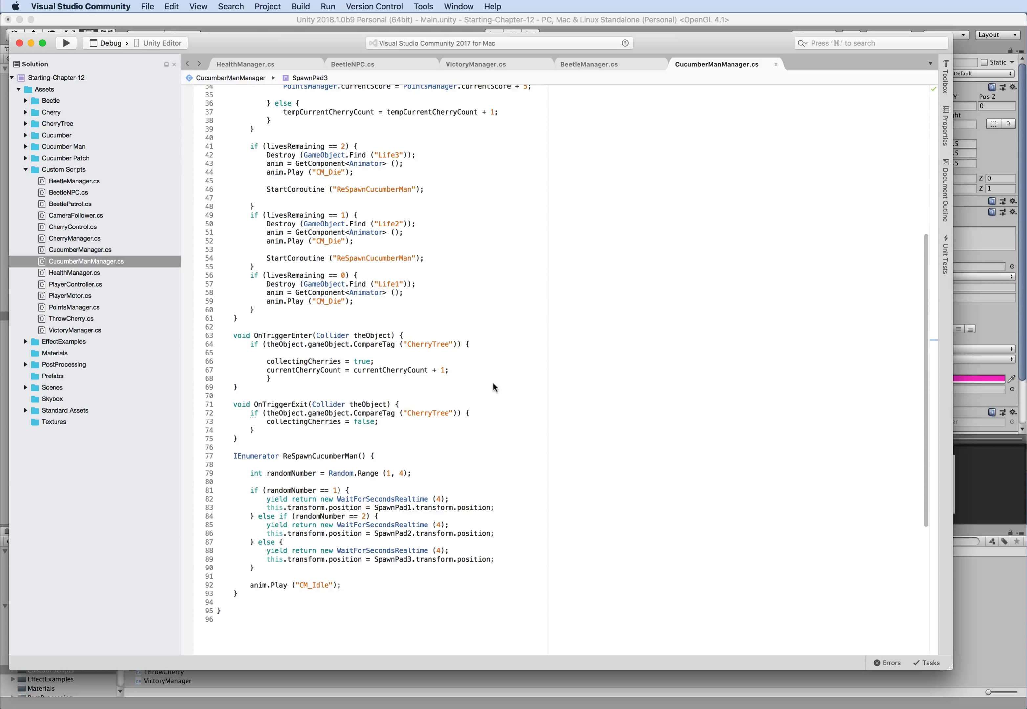
{"action": "mouse_move", "coordinate": [672, 87]}
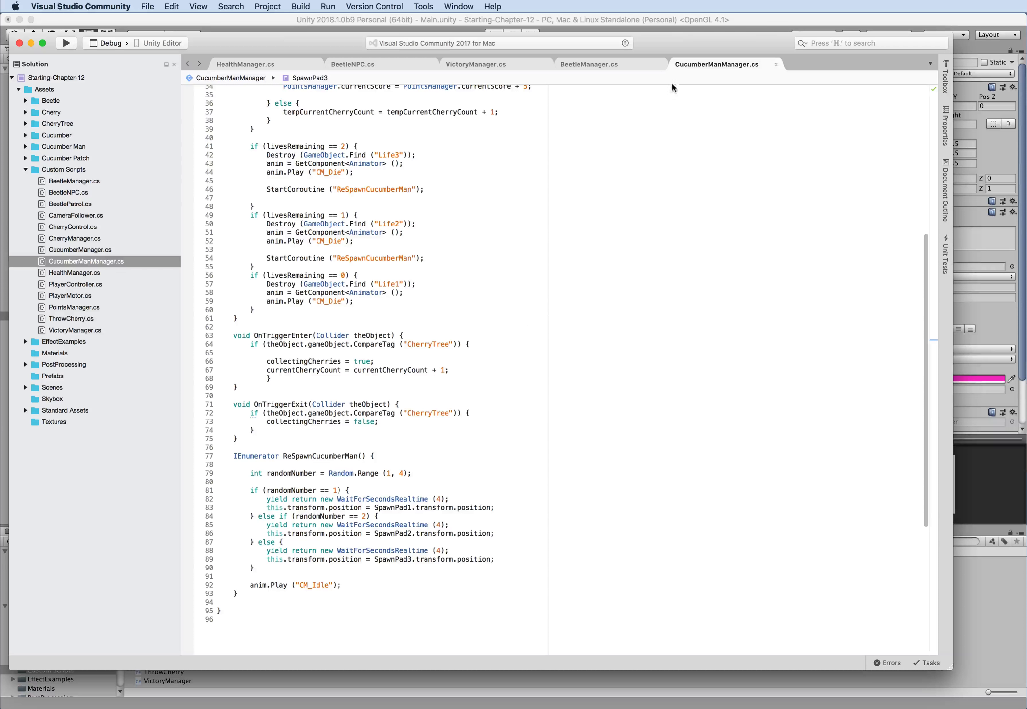
{"action": "mouse_move", "coordinate": [746, 129]}
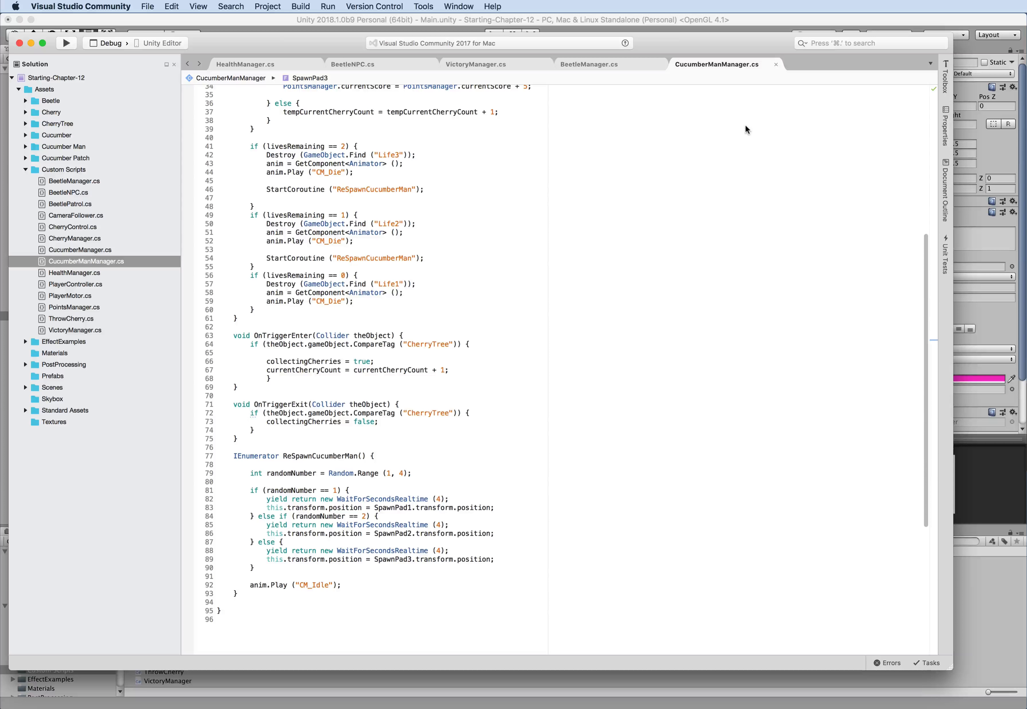
{"action": "mouse_move", "coordinate": [826, 133]}
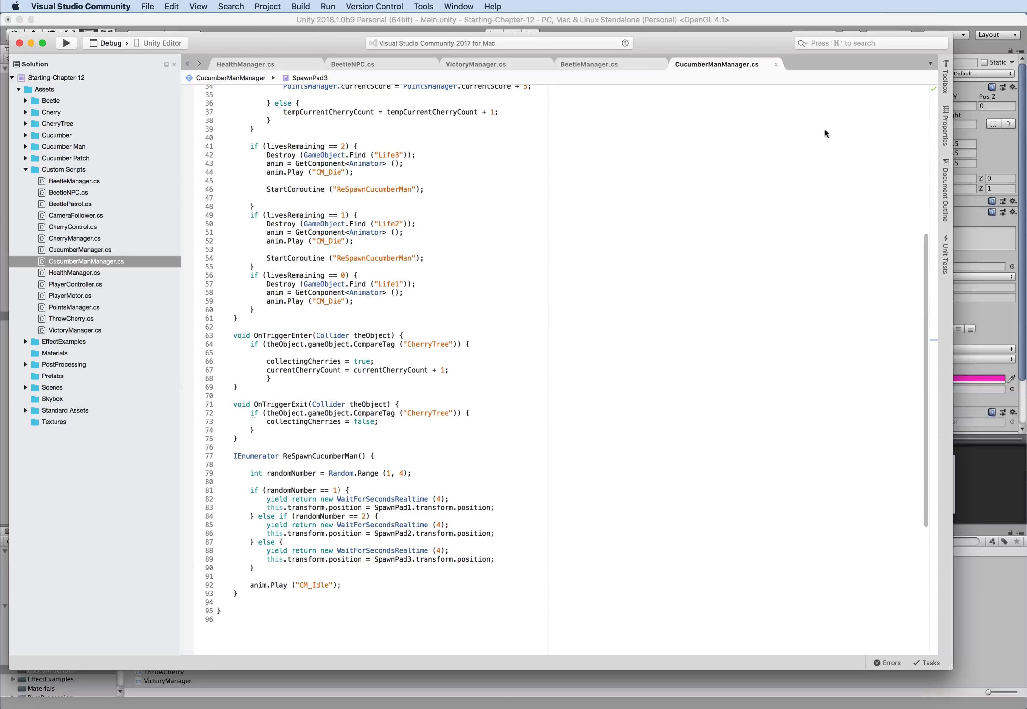
{"action": "mouse_move", "coordinate": [887, 139]}
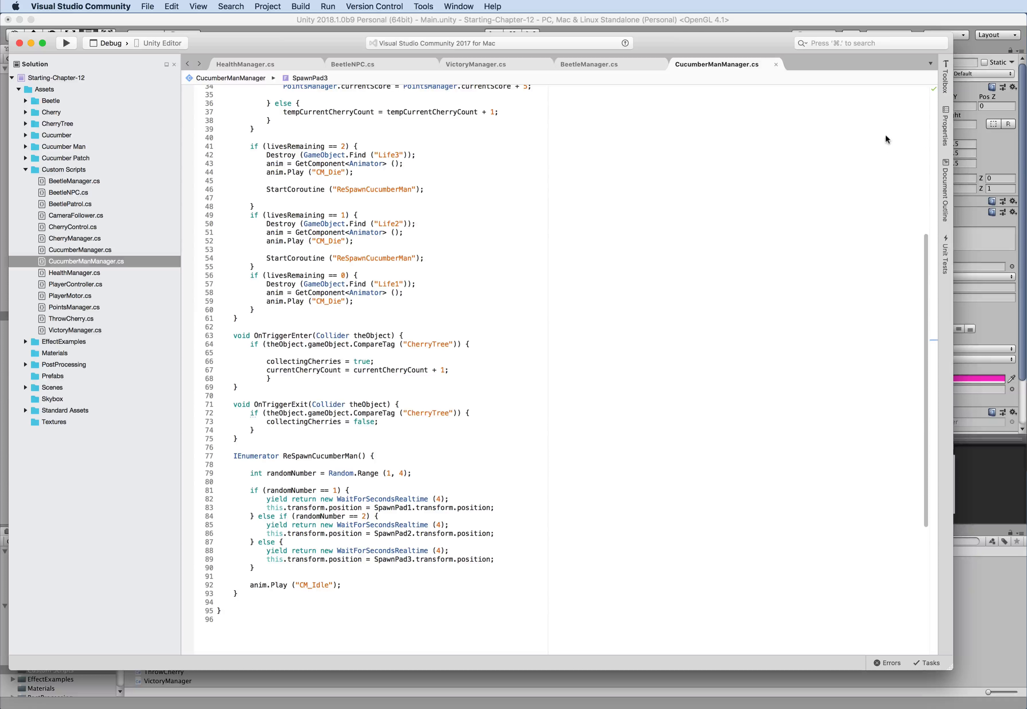